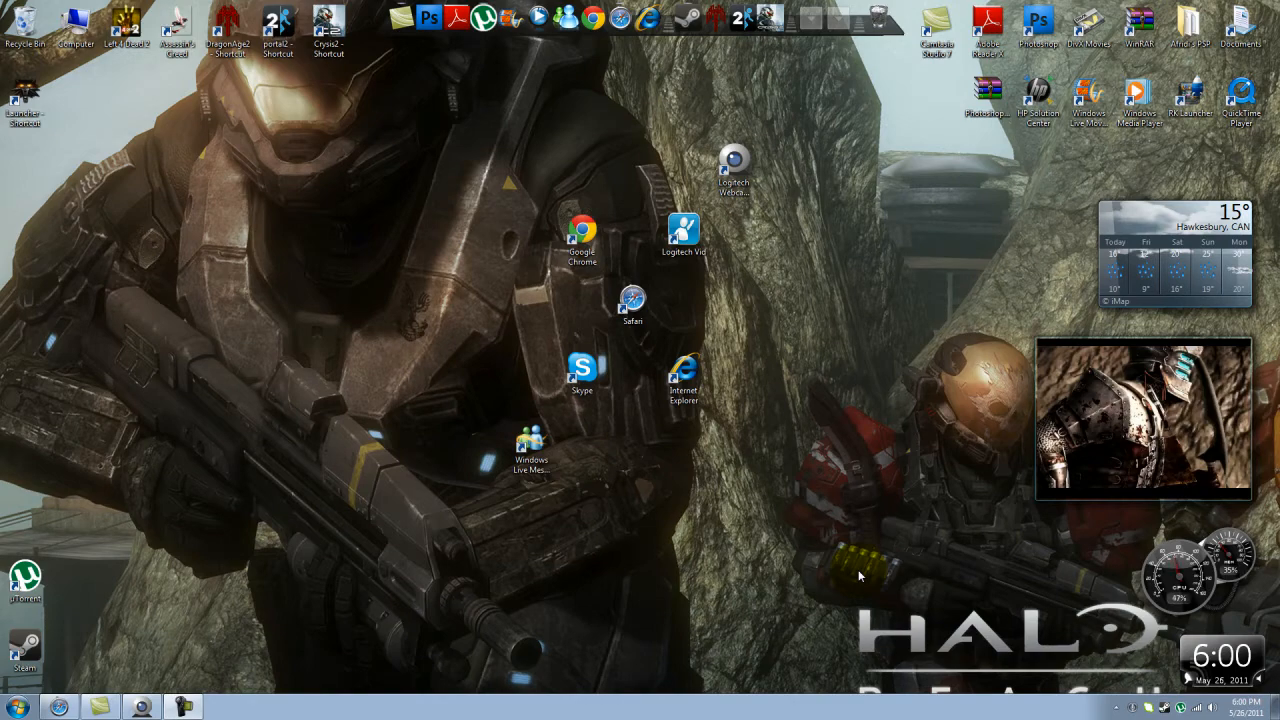
mouse_move(880, 558)
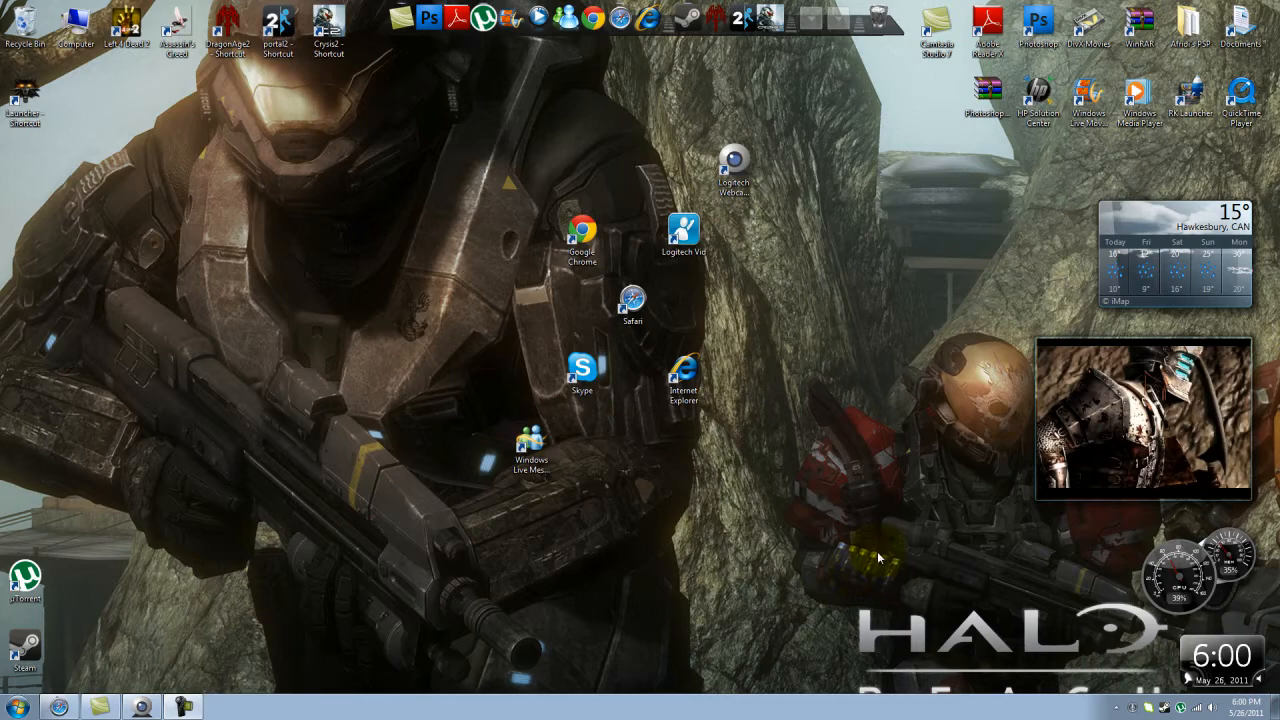
- Launch Photoshop CS4 from the desktop shortcut to an empty workspace
click(1038, 22)
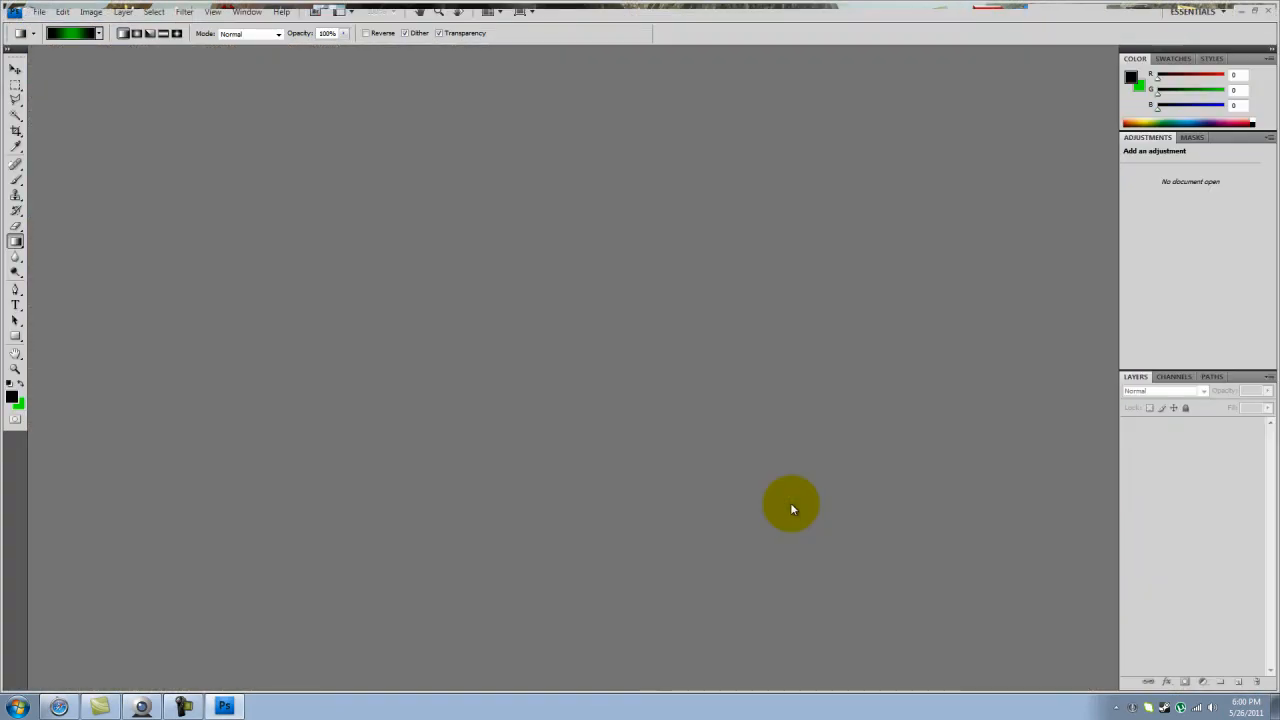
- Open the Skateboard template file from My Pictures via File > Open
click(40, 12)
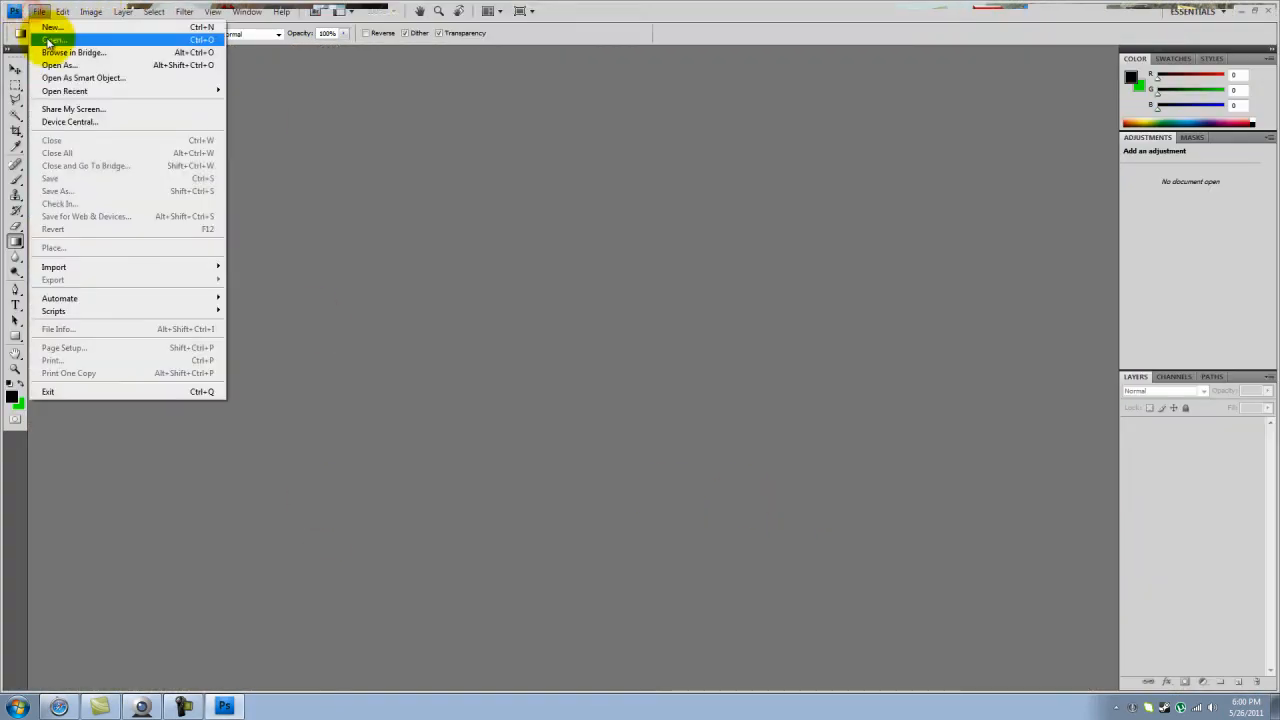
click(52, 40)
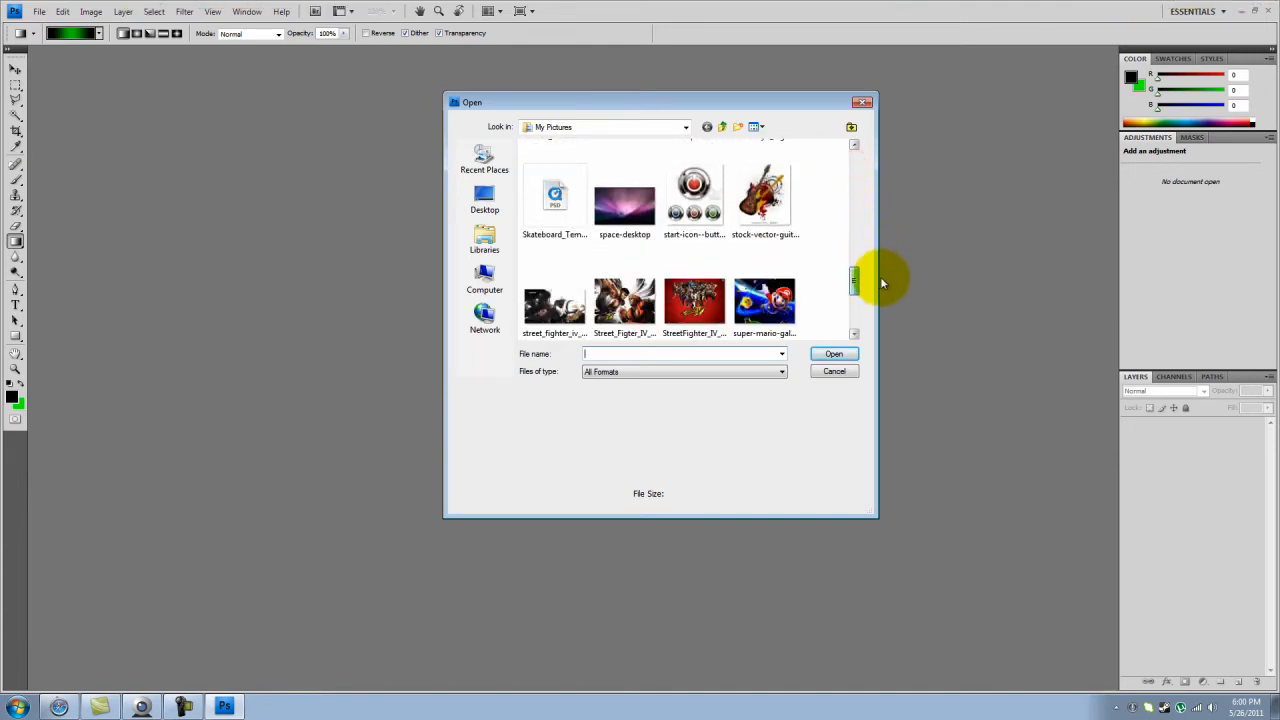
double_click(554, 196)
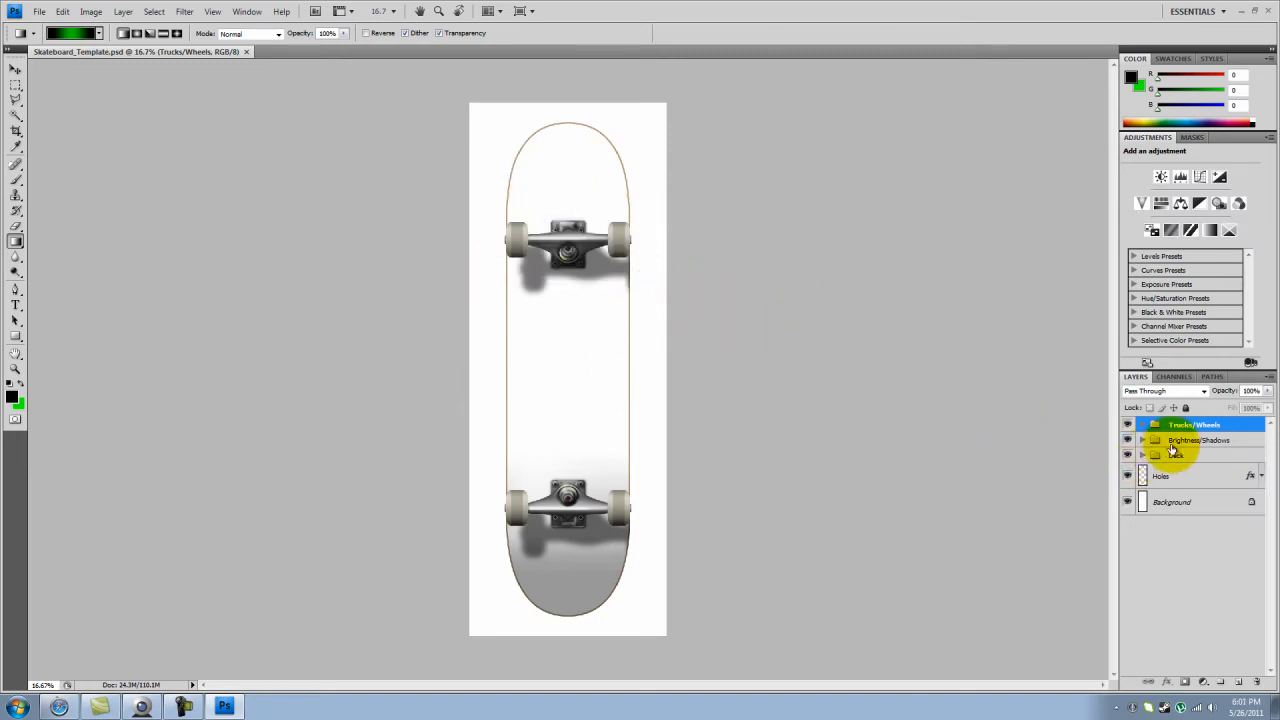
- Fill the Deck group's EDIT THIS layer with a black-to-purple gradient from the Gradient Editor
click(1180, 456)
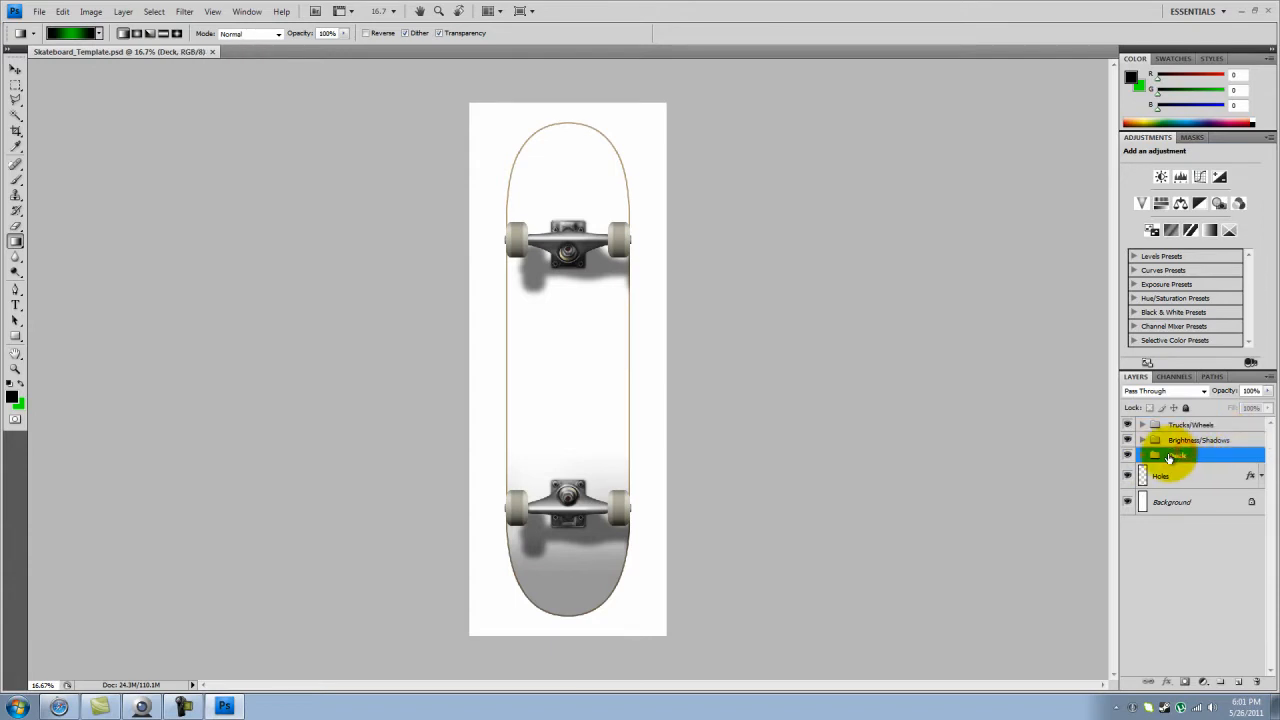
click(1144, 456)
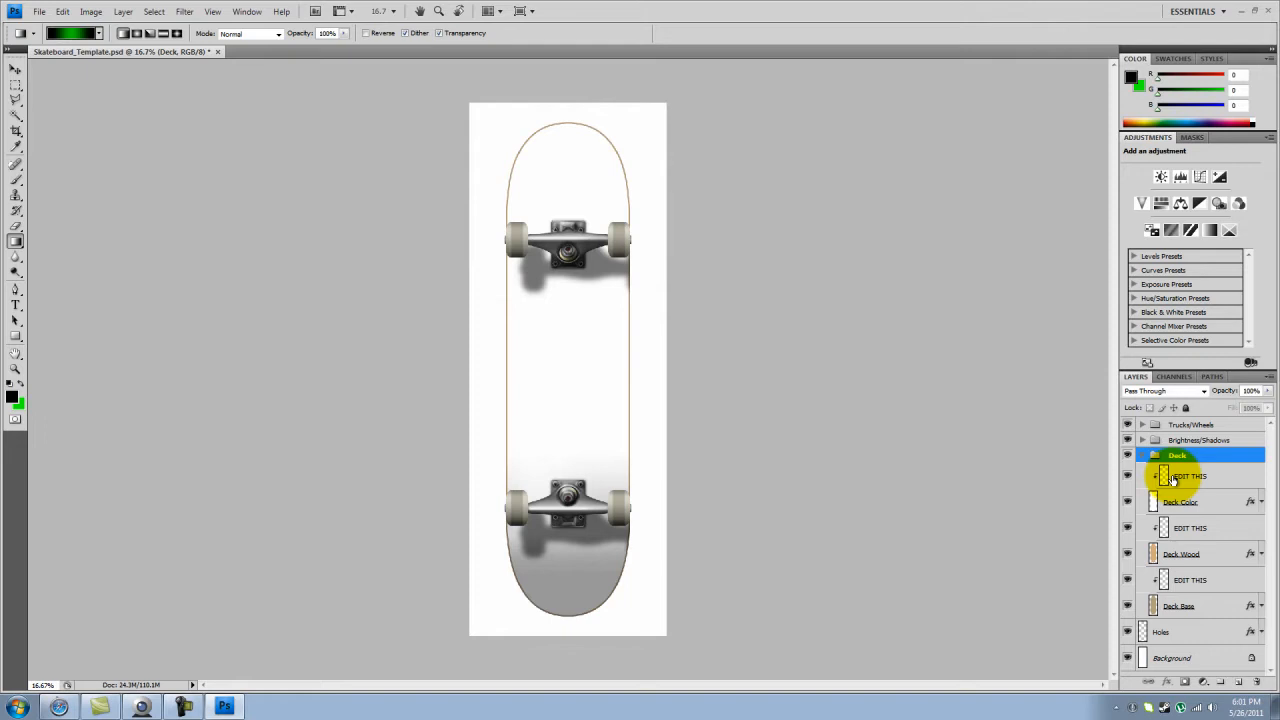
click(1190, 476)
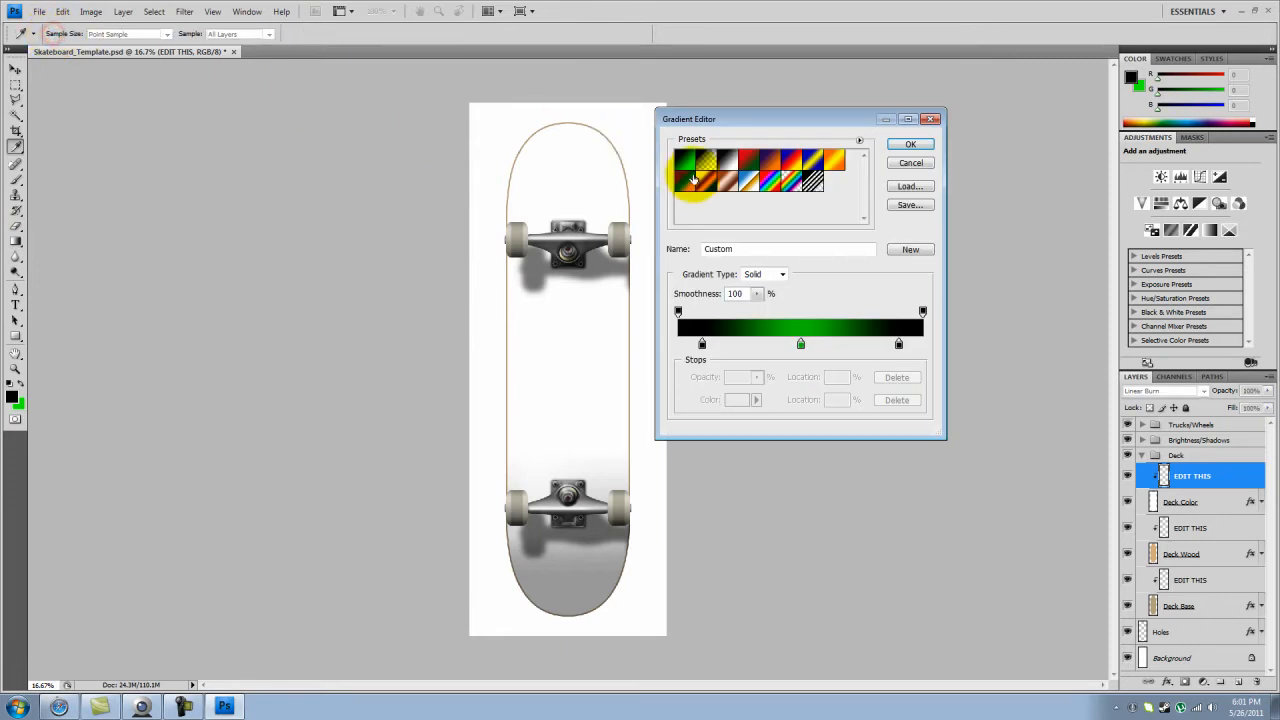
click(694, 176)
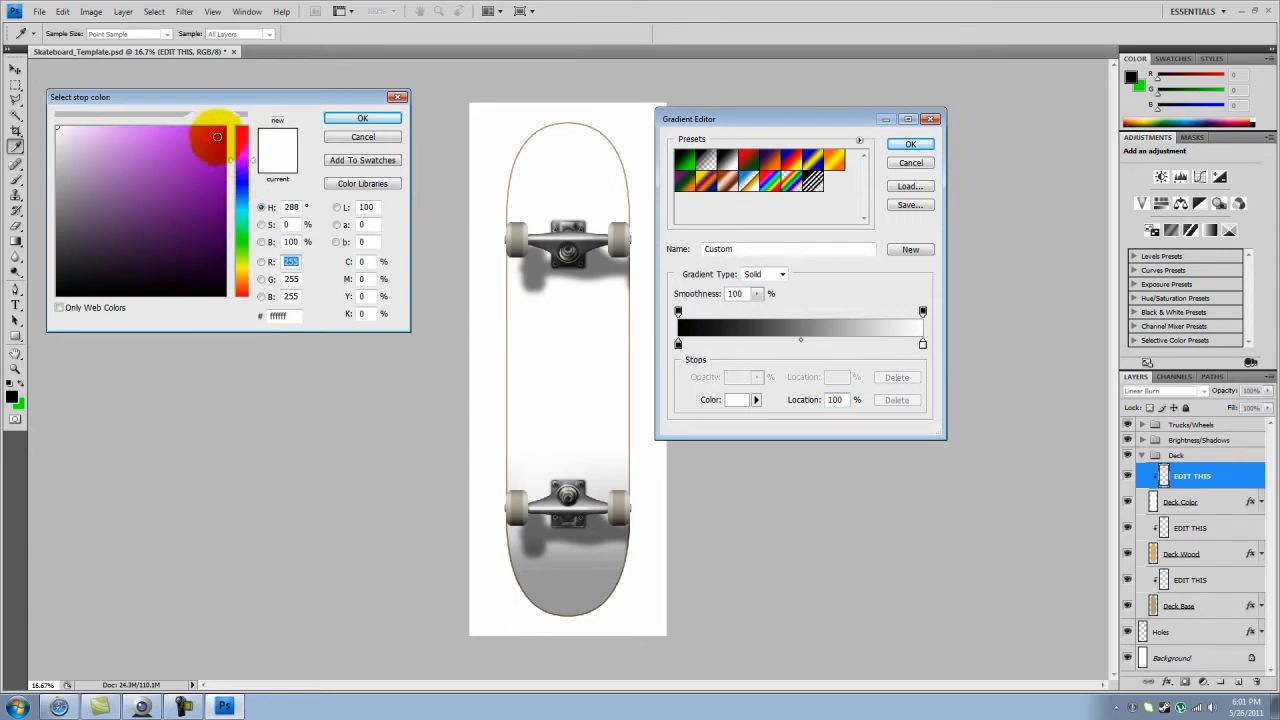
click(362, 118)
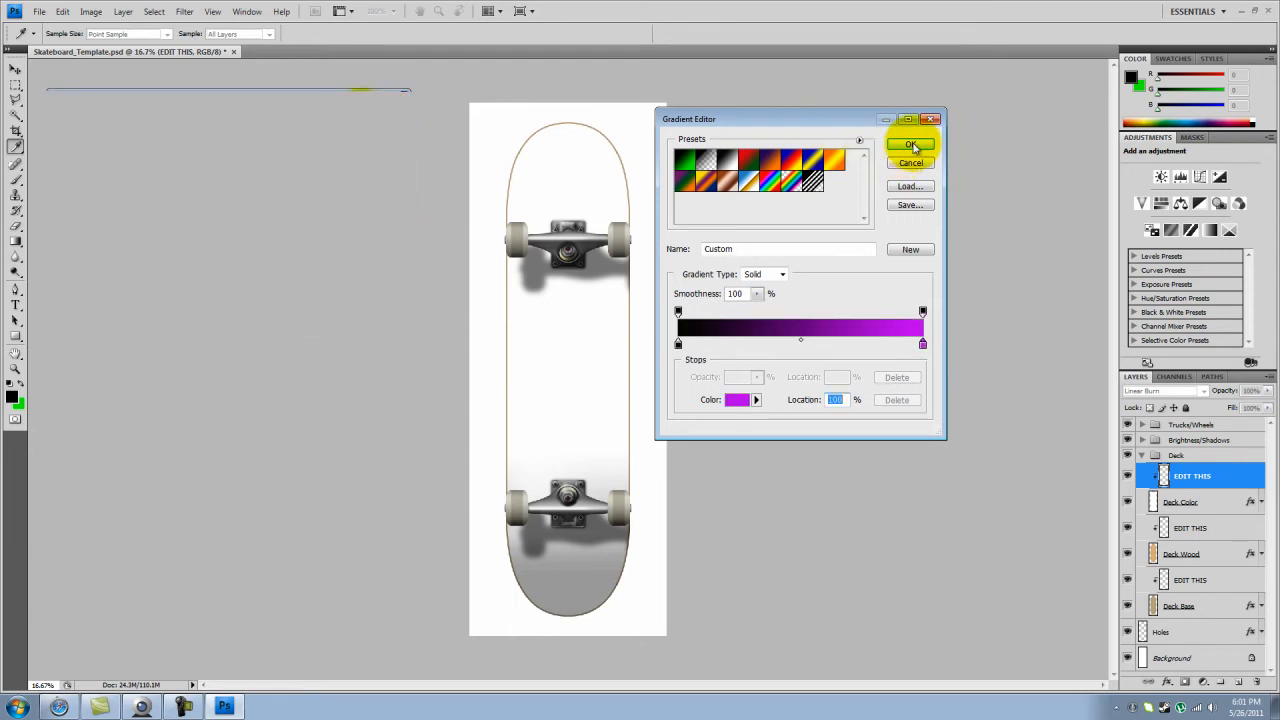
click(908, 144)
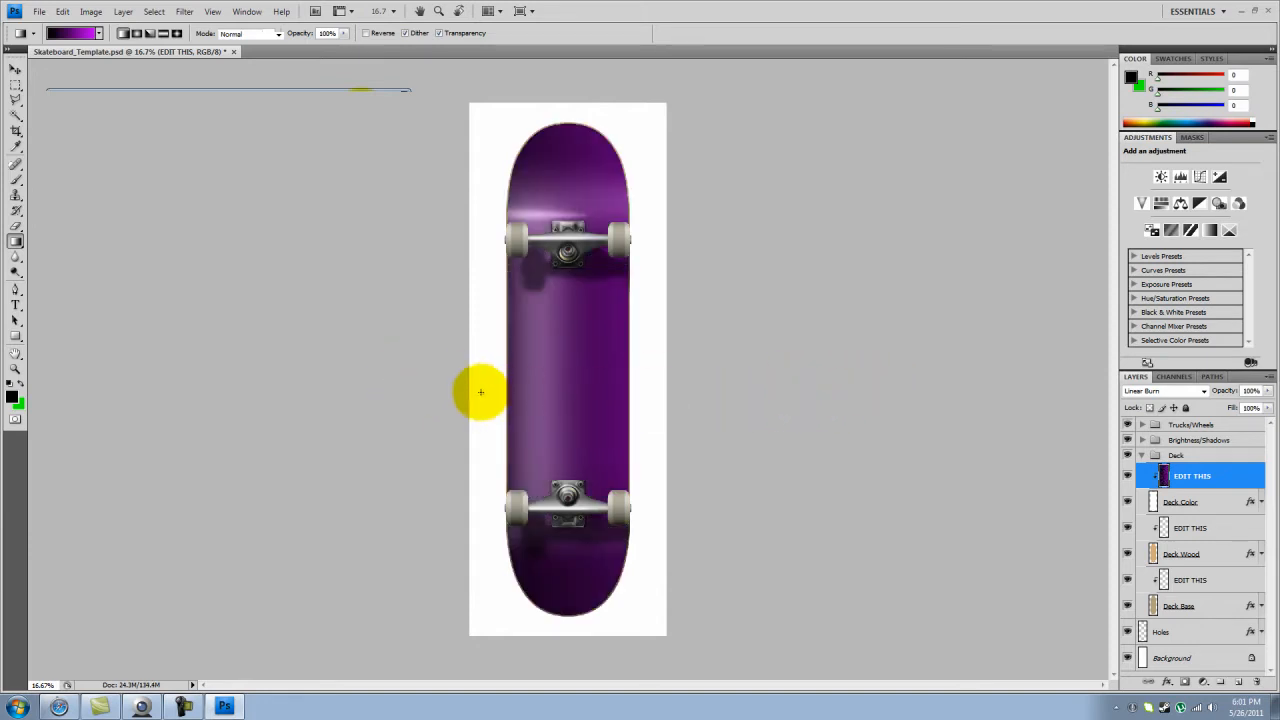
mouse_move(812, 548)
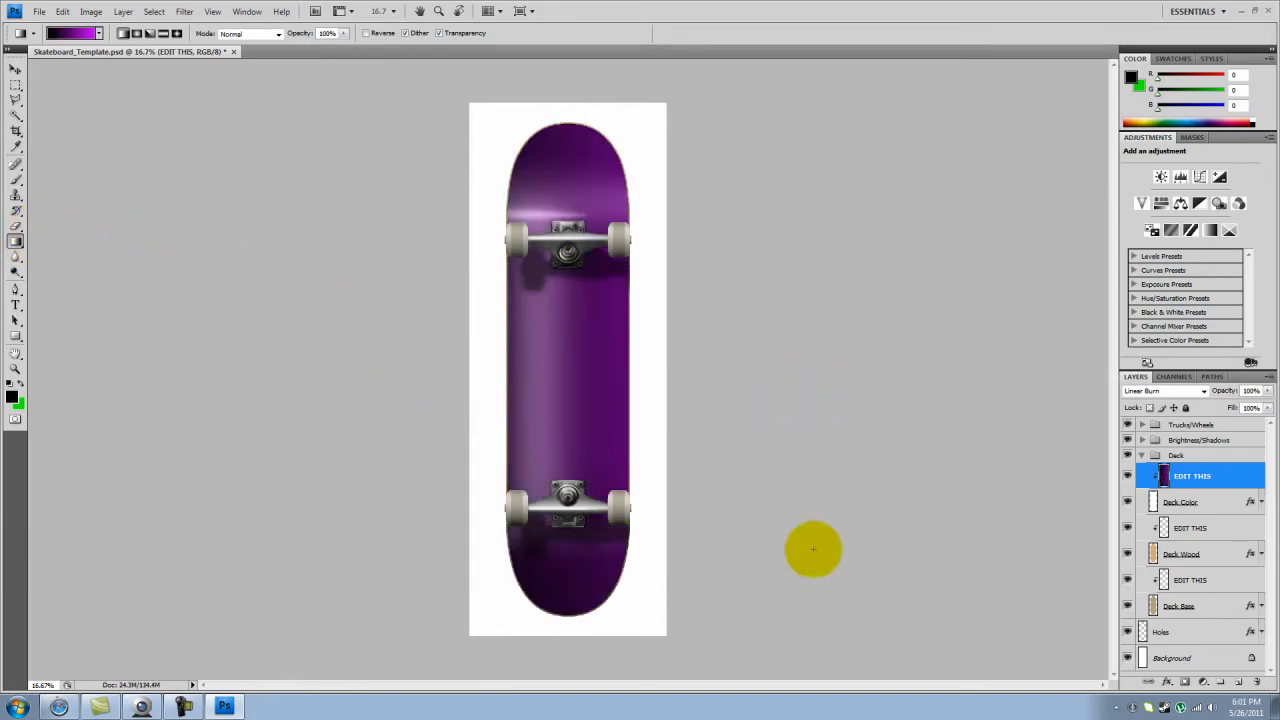
mouse_move(616, 704)
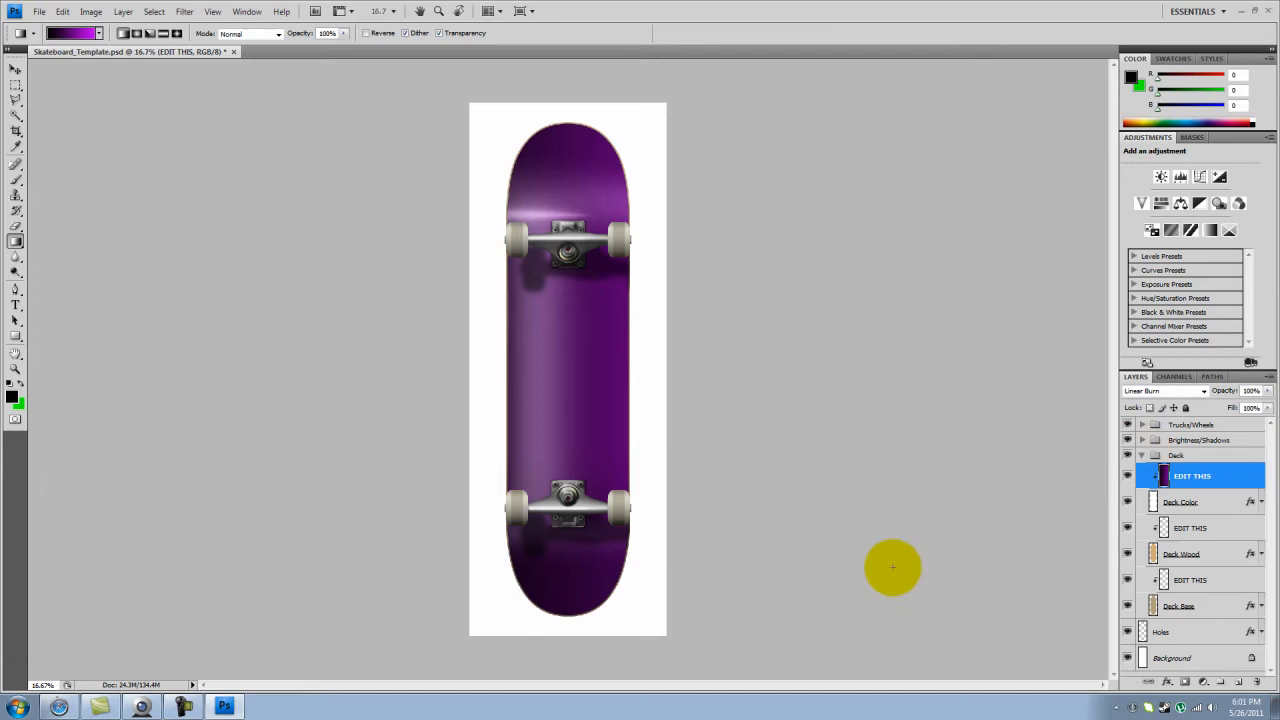
mouse_move(1148, 448)
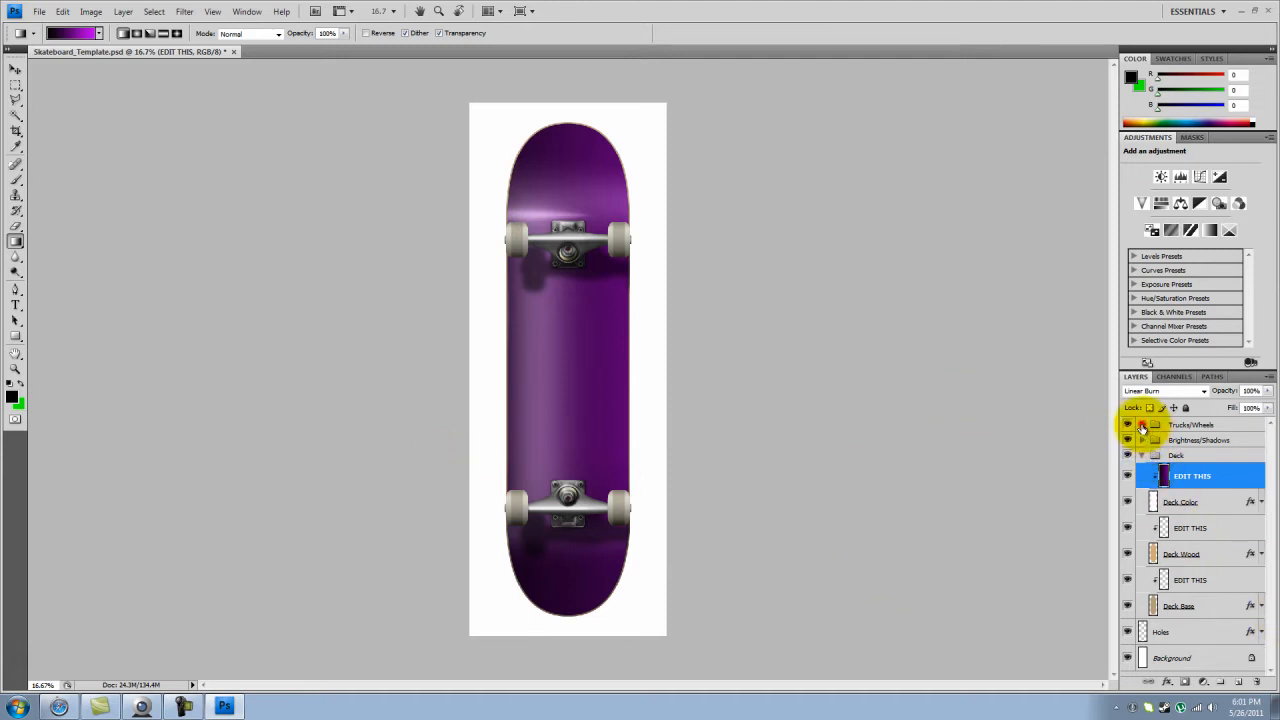
- Brush the FW: EDIT THIS and BW: EDIT THIS wheel layers black
click(1144, 424)
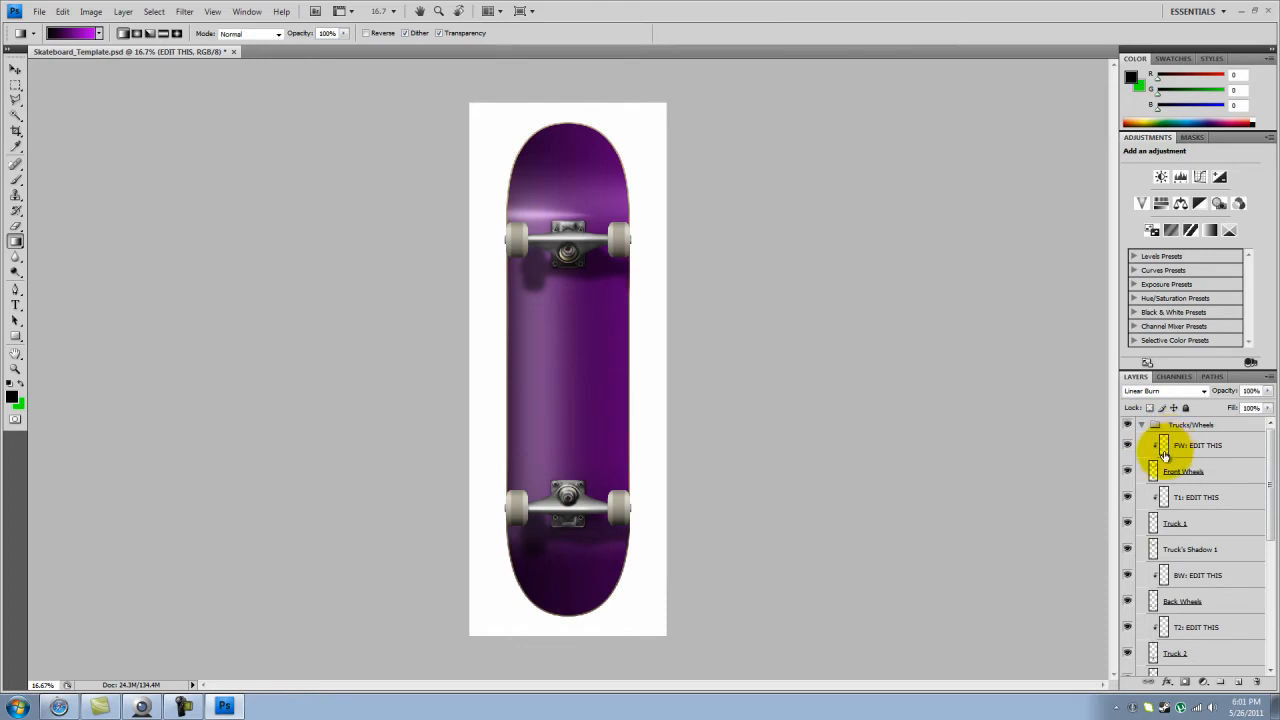
click(1196, 444)
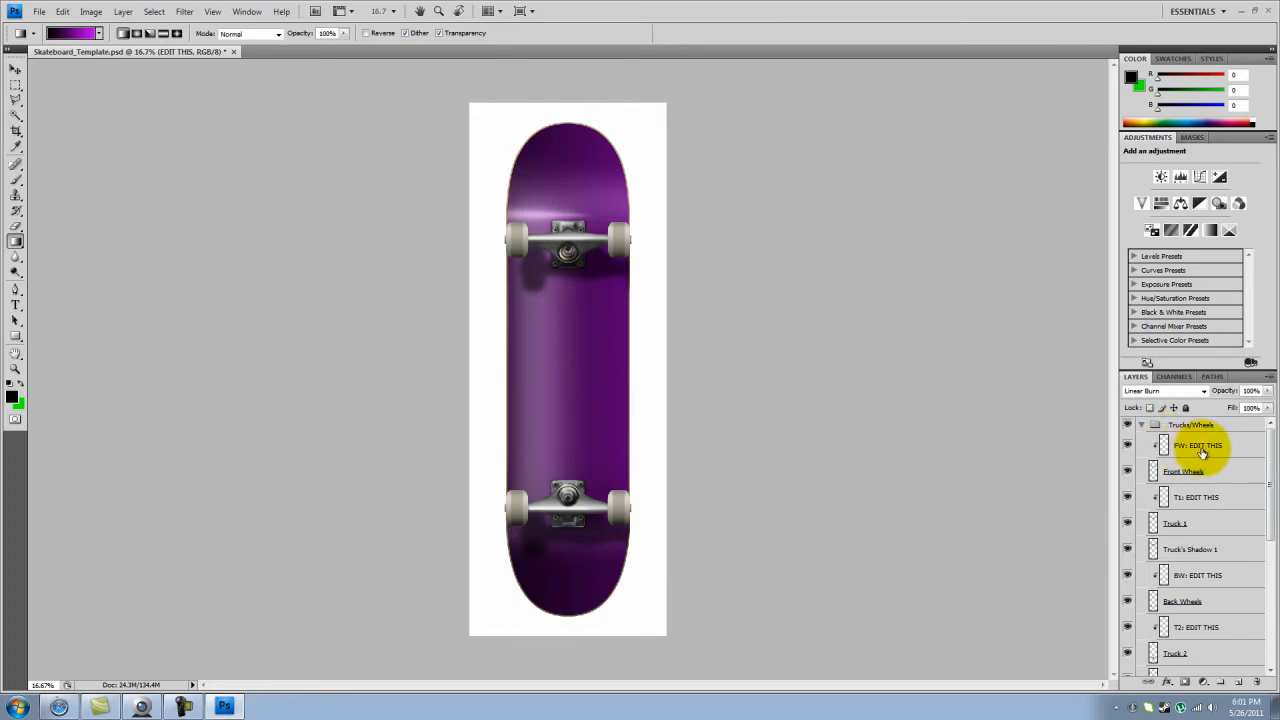
click(1200, 444)
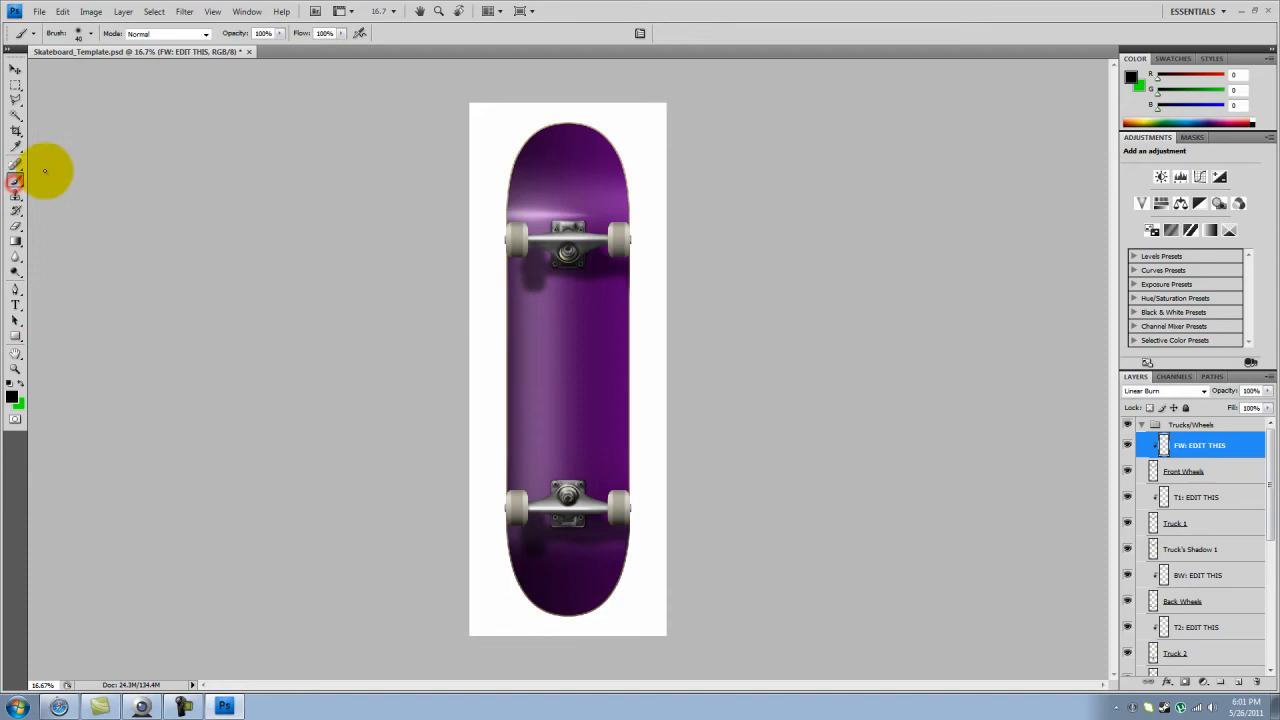
click(90, 32)
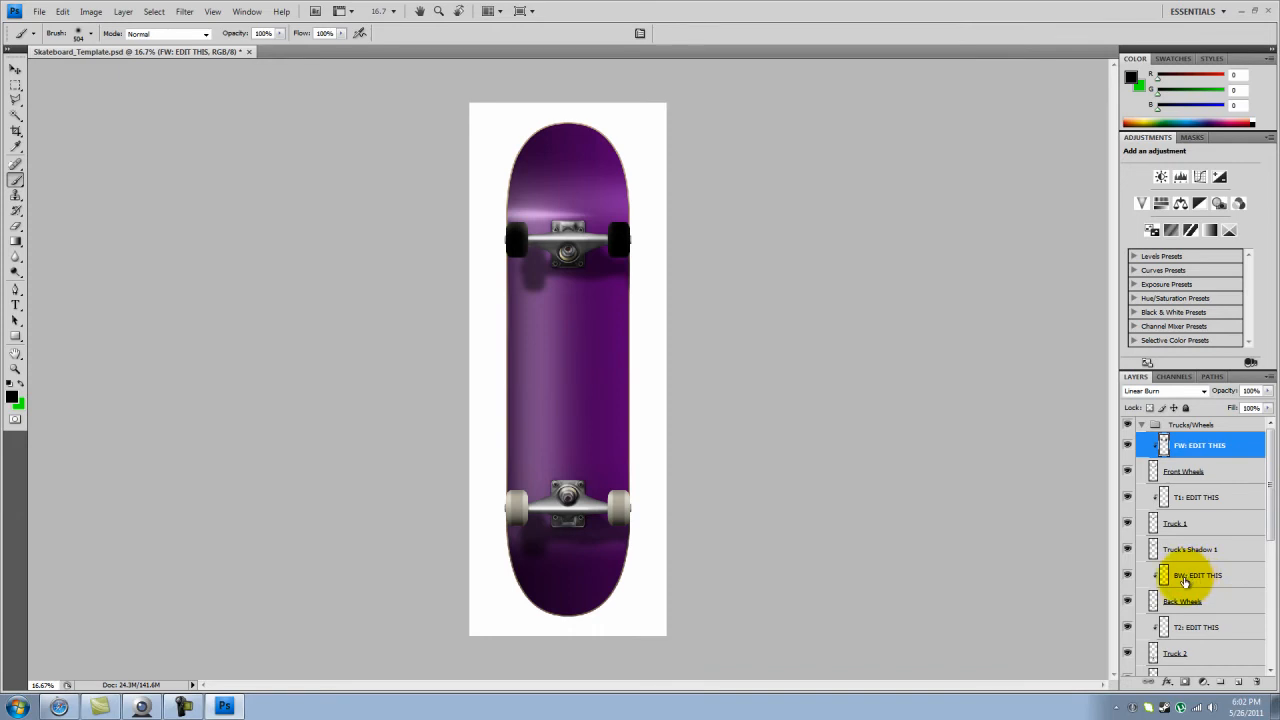
click(1196, 576)
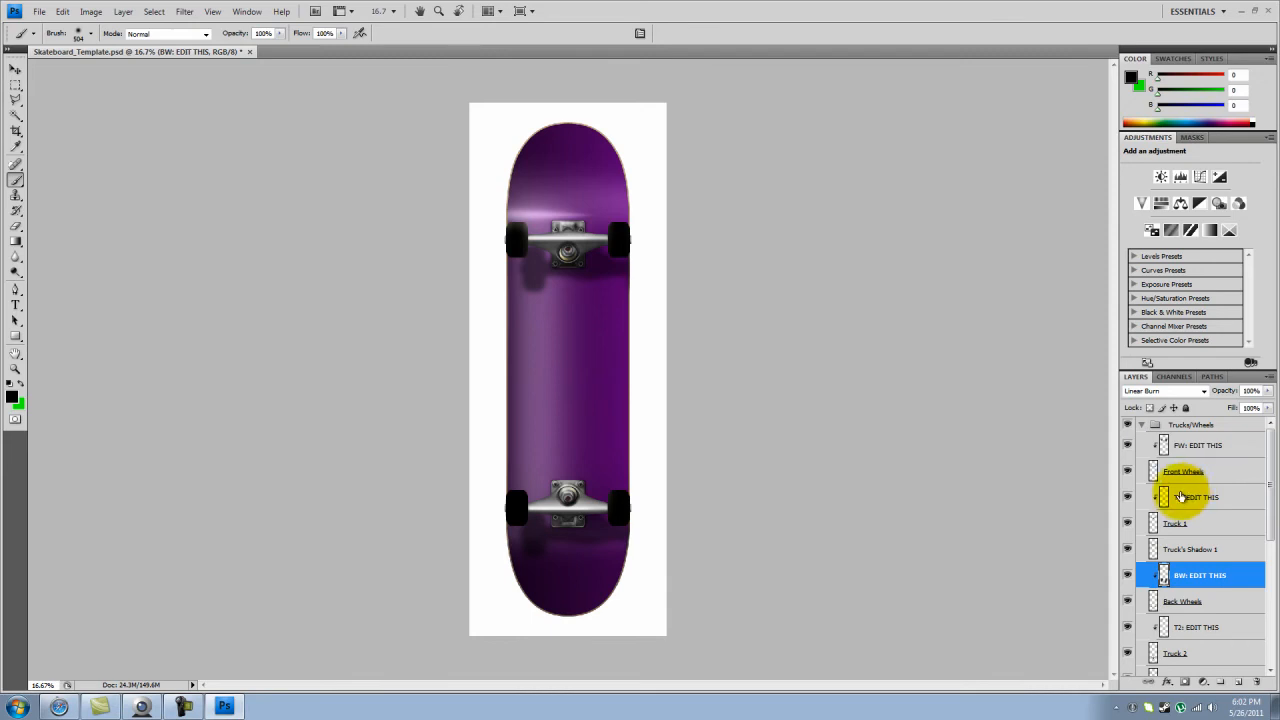
- Set white as foreground colour and select the T1 and T2 truck EDIT THIS layers for painting
click(1200, 496)
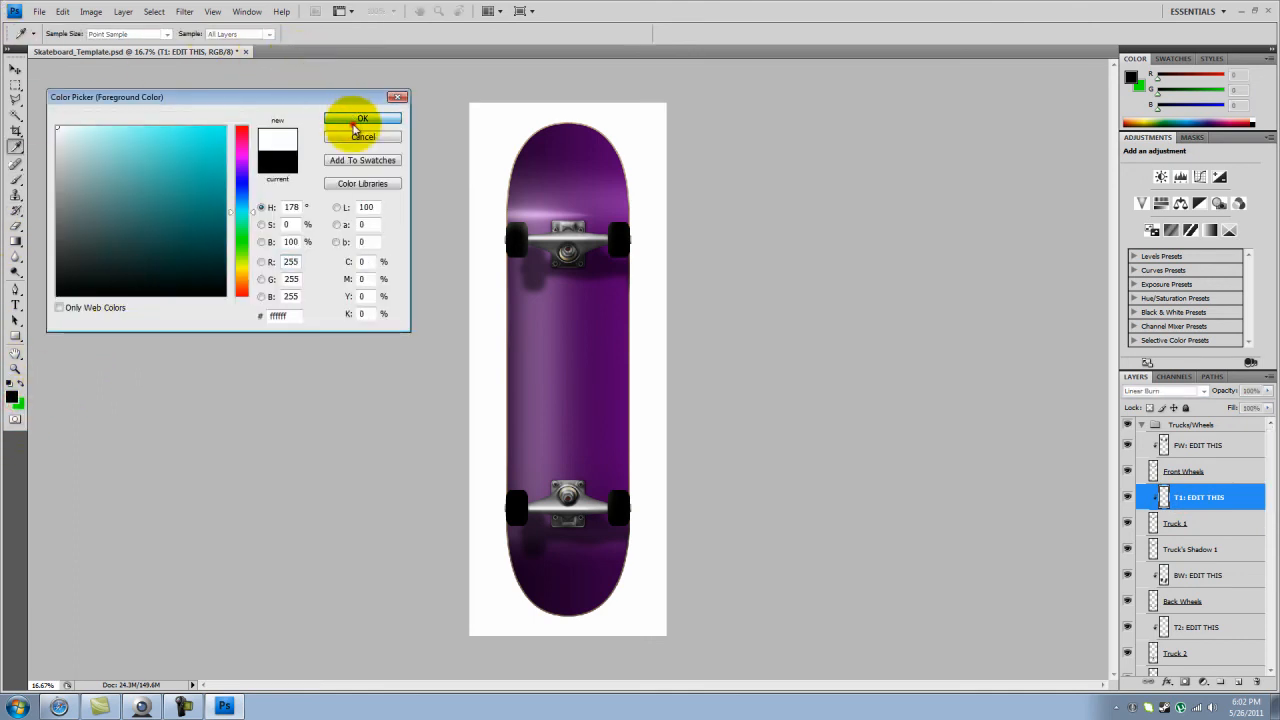
click(364, 120)
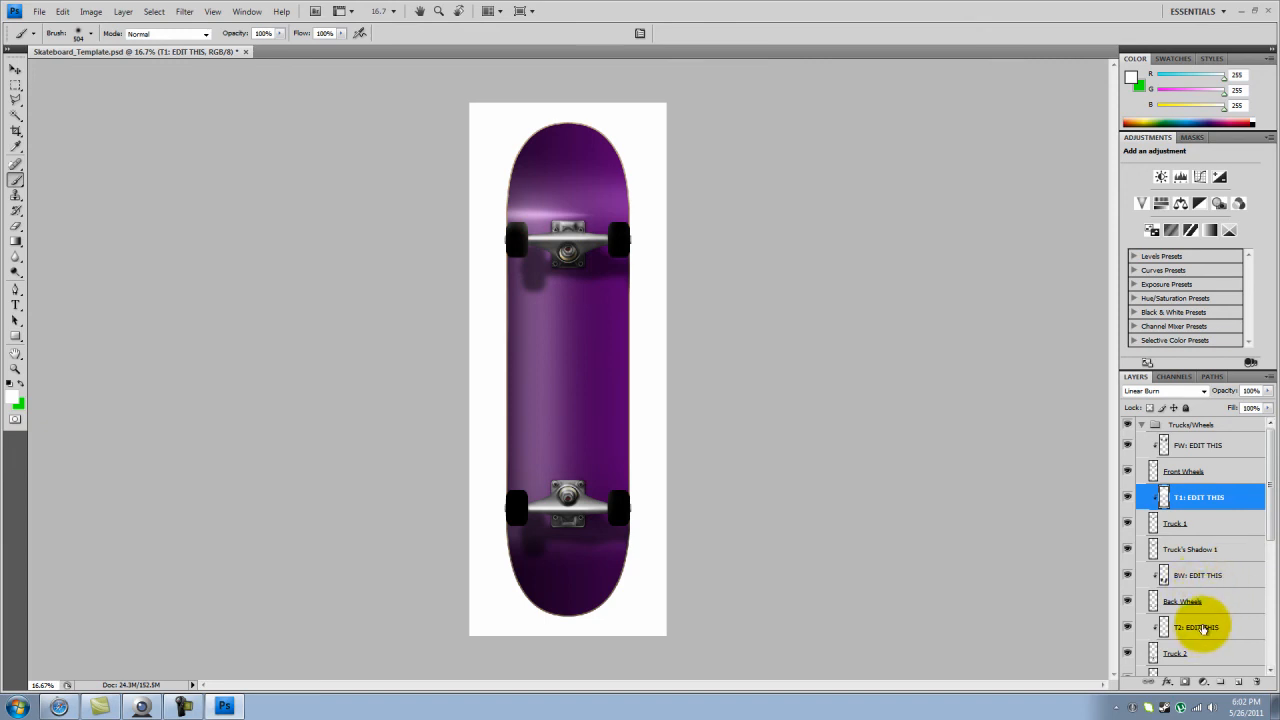
click(1198, 628)
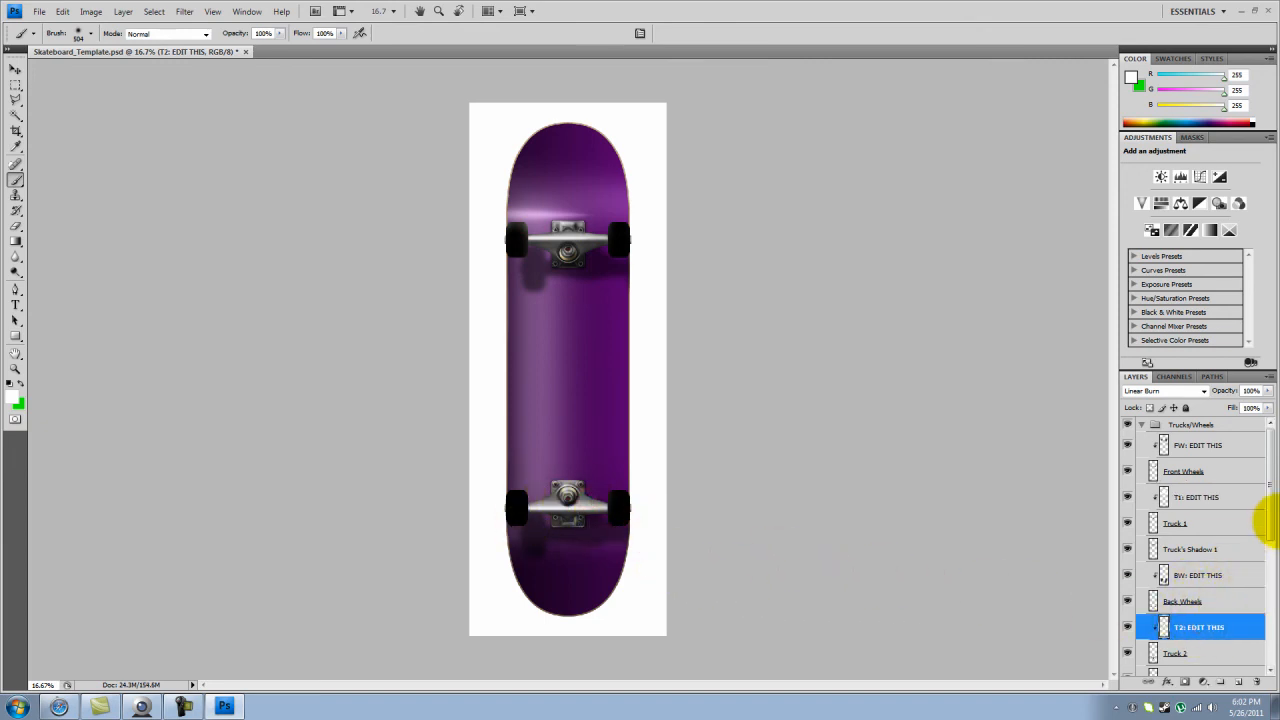
click(1200, 444)
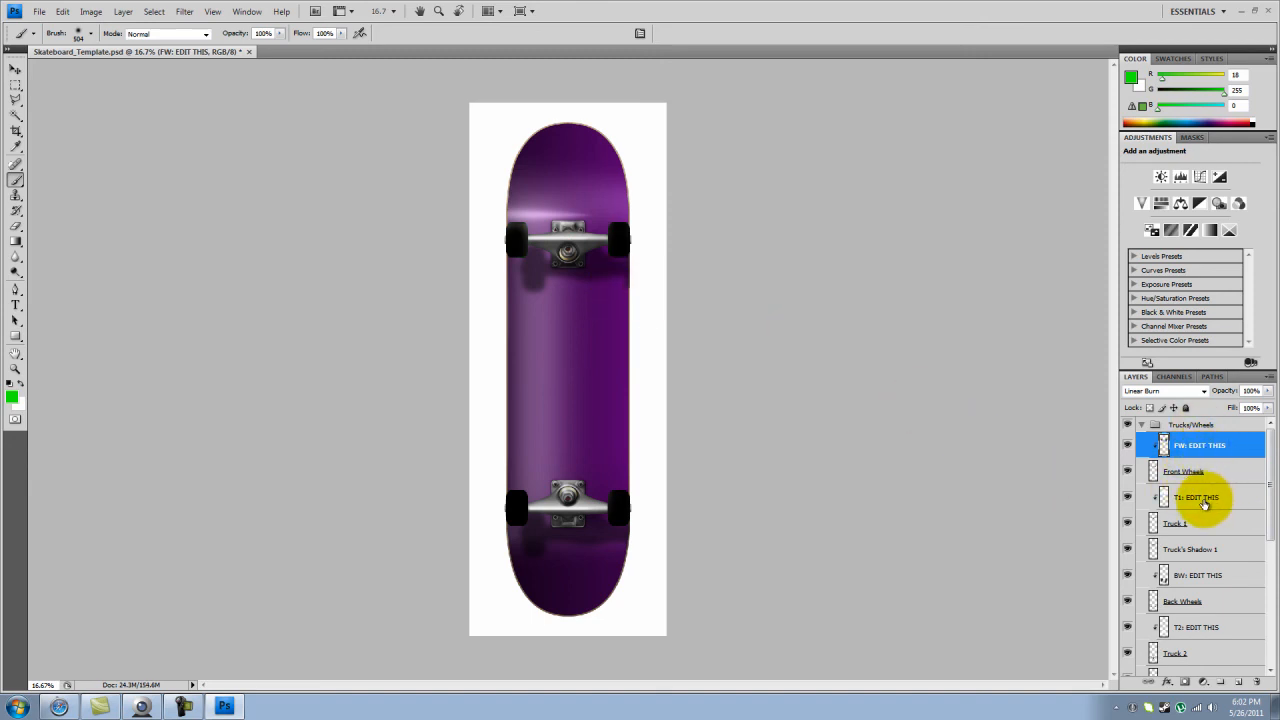
click(1196, 496)
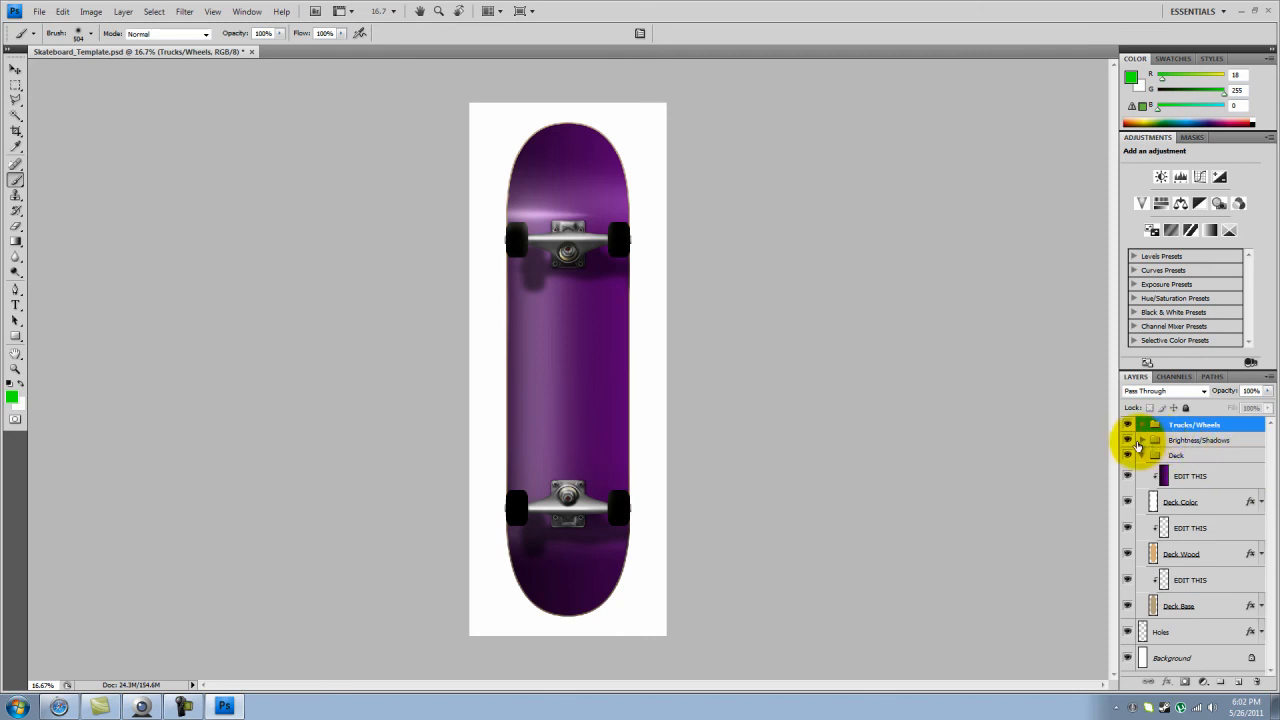
click(1142, 440)
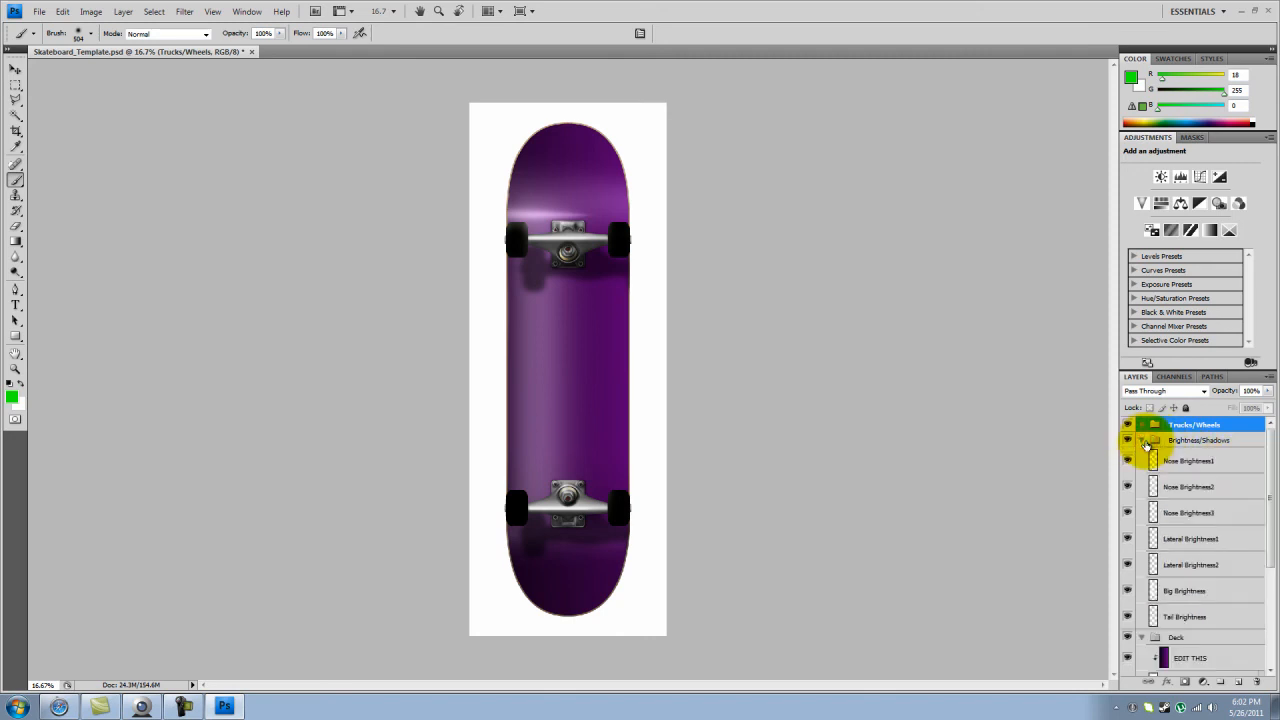
click(1144, 440)
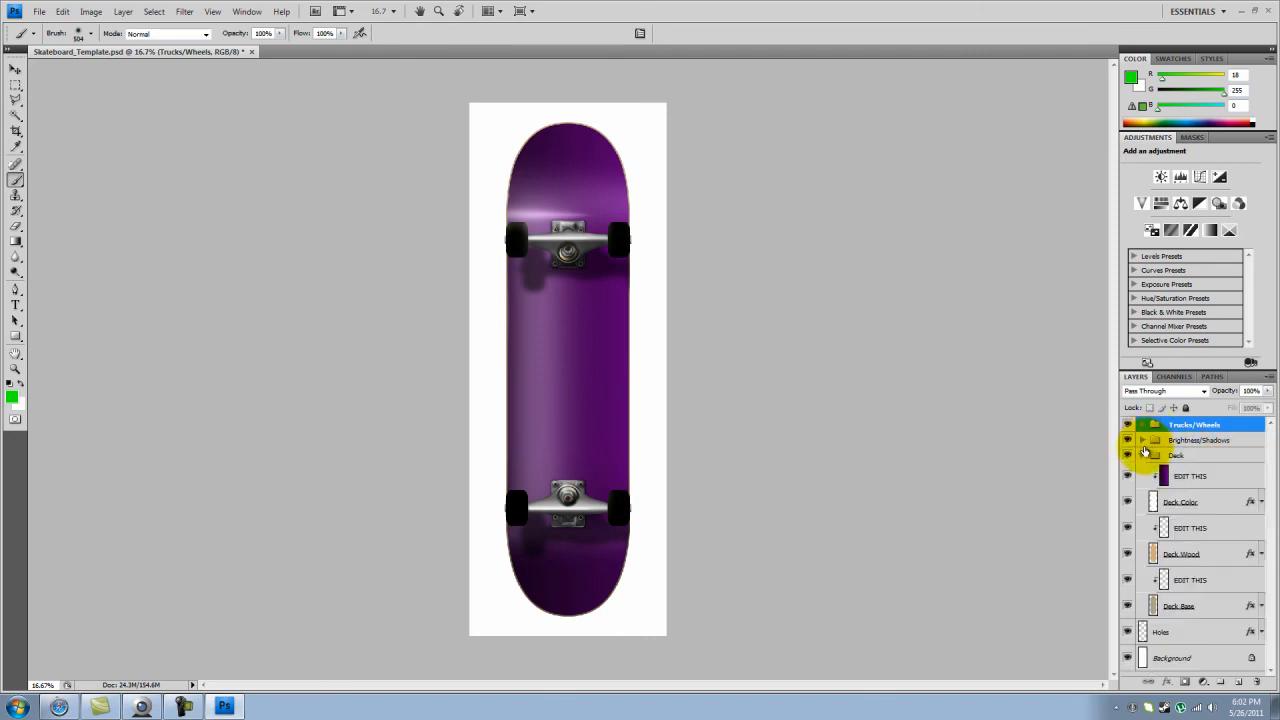